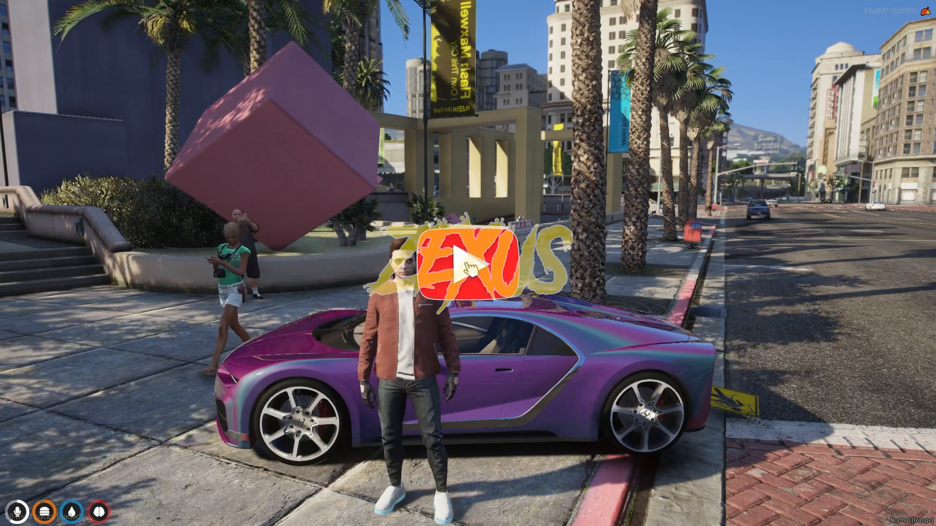
Step: Download the qb-chameleonpaint repository as qb-chameleonpaint-main.zip into Downloads
{"action": "left_click", "coordinate": [459, 262]}
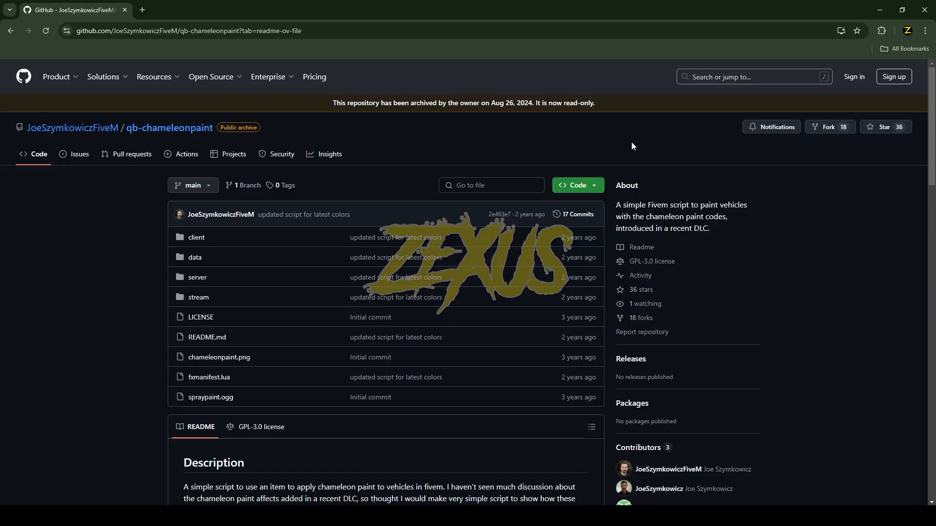
{"action": "mouse_move", "coordinate": [603, 132]}
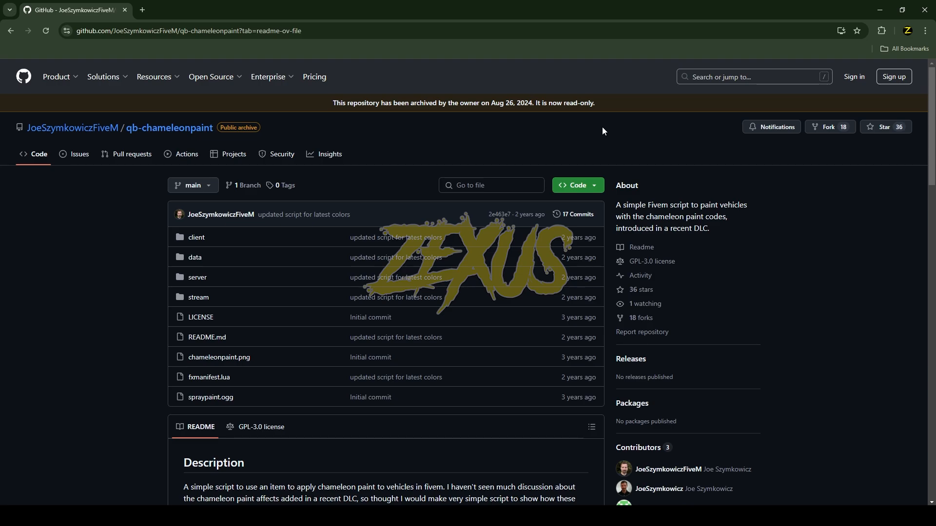
{"action": "left_click", "coordinate": [575, 185]}
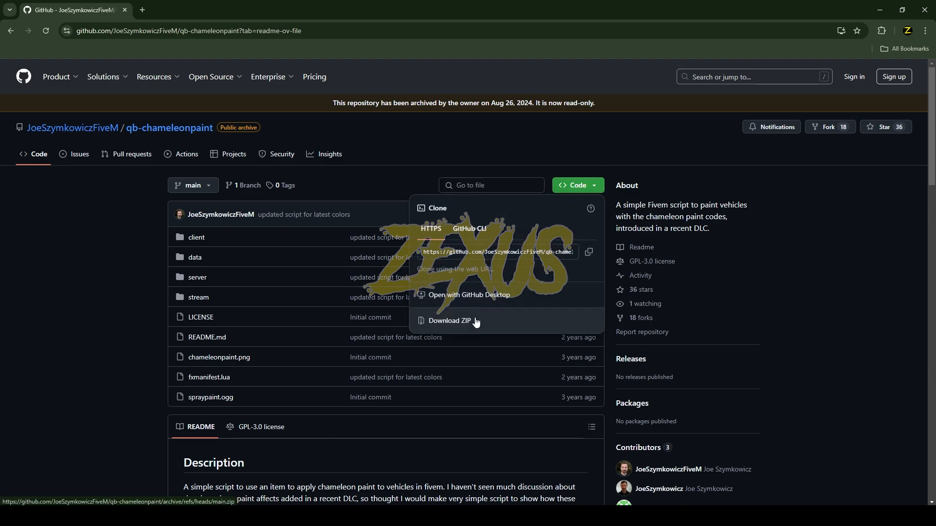
{"action": "left_click", "coordinate": [448, 322]}
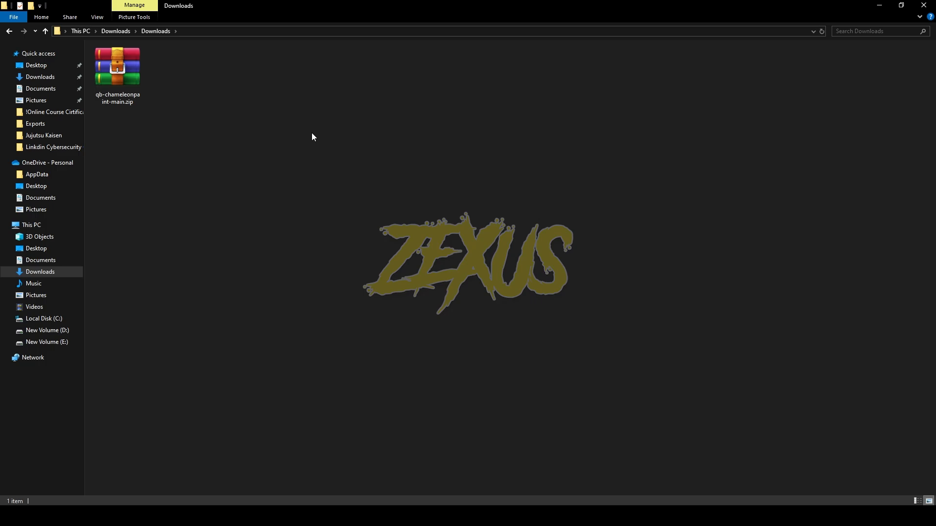
Step: Extract qb-chameleonpaint-main.zip and place the folder inside resources\[zd-assets]
{"action": "right_click", "coordinate": [118, 65]}
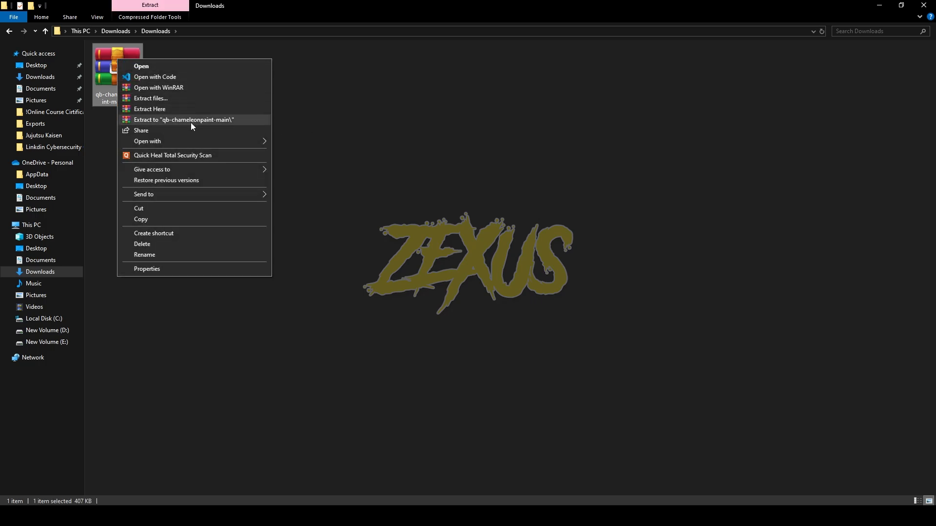
{"action": "left_click", "coordinate": [184, 120]}
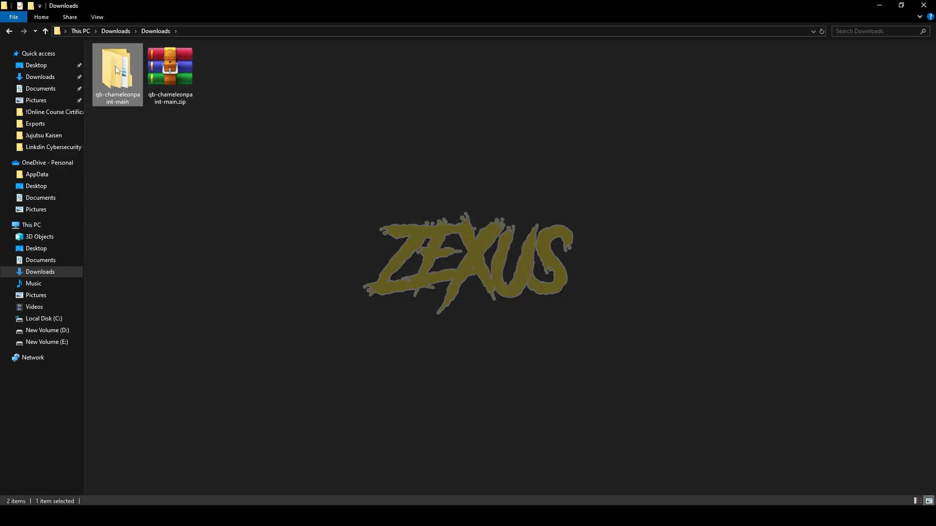
{"action": "double_click", "coordinate": [117, 65]}
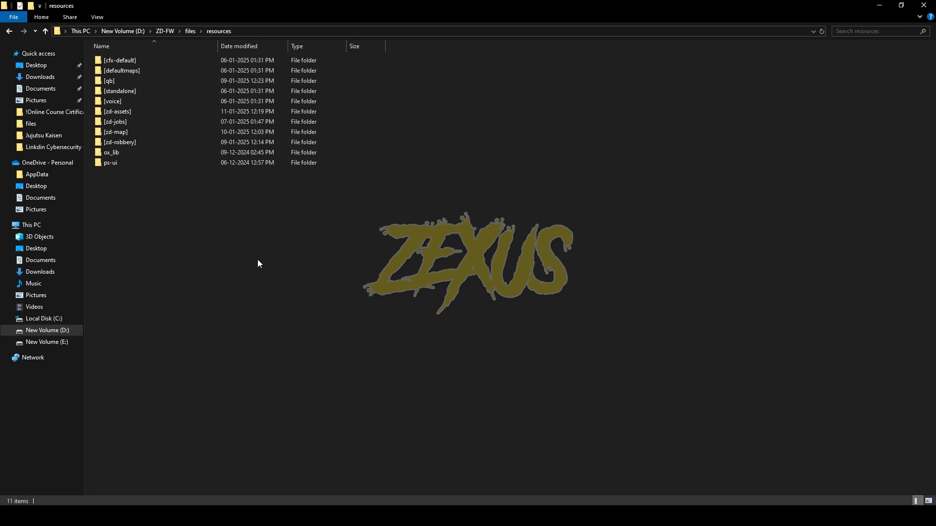
{"action": "double_click", "coordinate": [117, 112]}
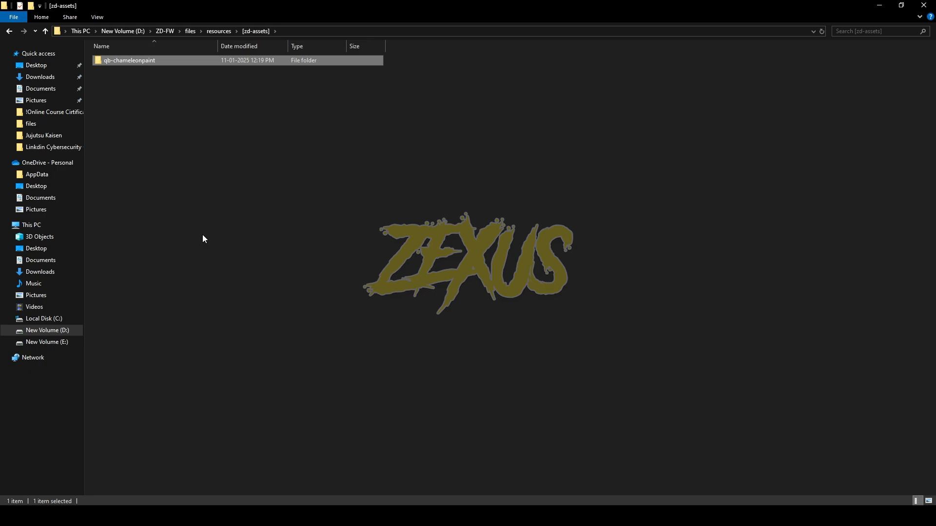
Step: View the README.md setup instructions inside the qb-chameleonpaint resource folder
{"action": "double_click", "coordinate": [129, 60]}
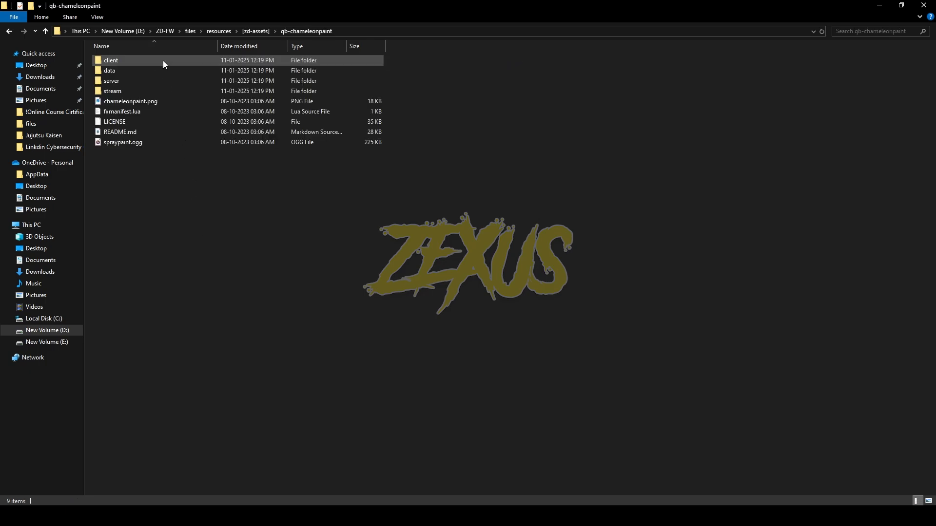
{"action": "left_click", "coordinate": [119, 132]}
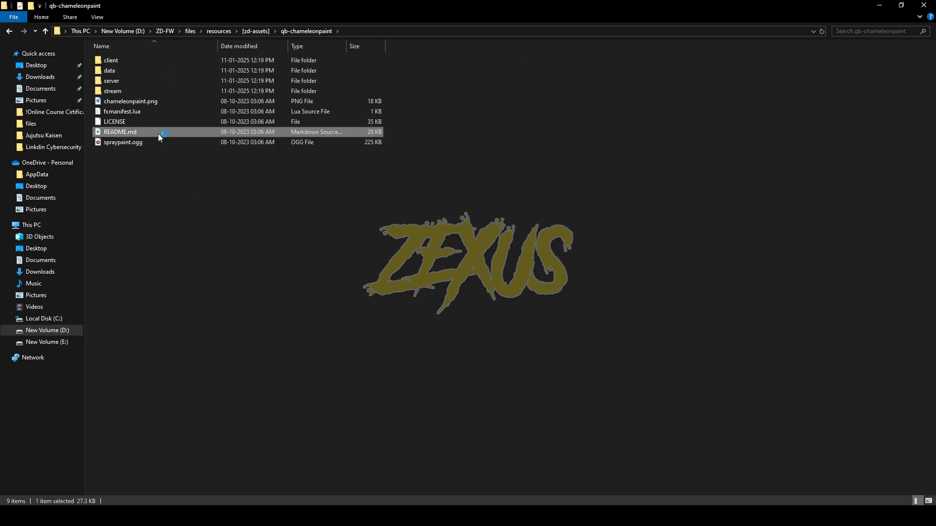
{"action": "double_click", "coordinate": [119, 131]}
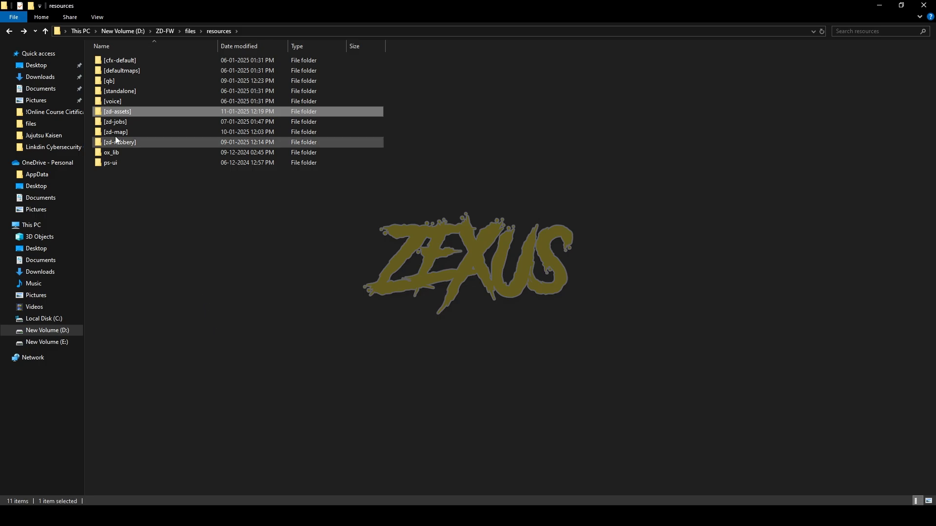
{"action": "double_click", "coordinate": [109, 81]}
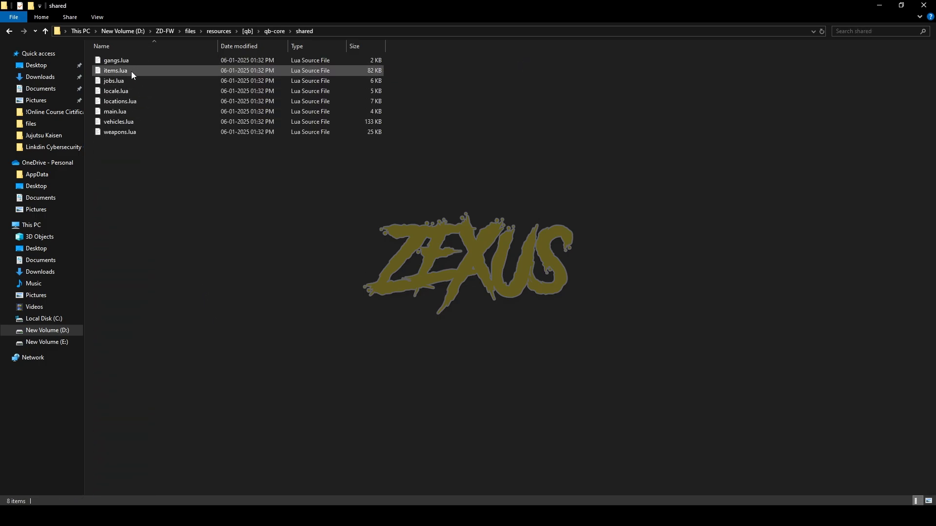
{"action": "double_click", "coordinate": [115, 70]}
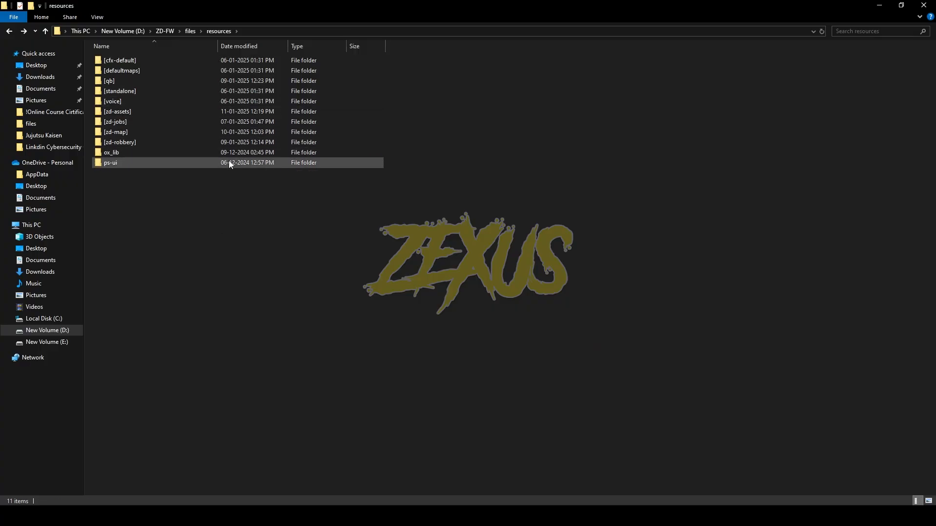
{"action": "left_click", "coordinate": [135, 81]}
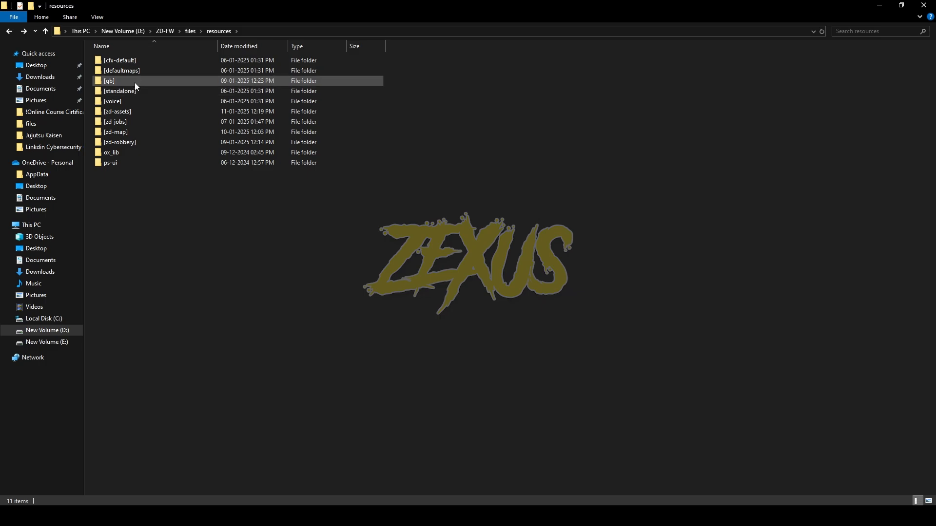
{"action": "double_click", "coordinate": [108, 81]}
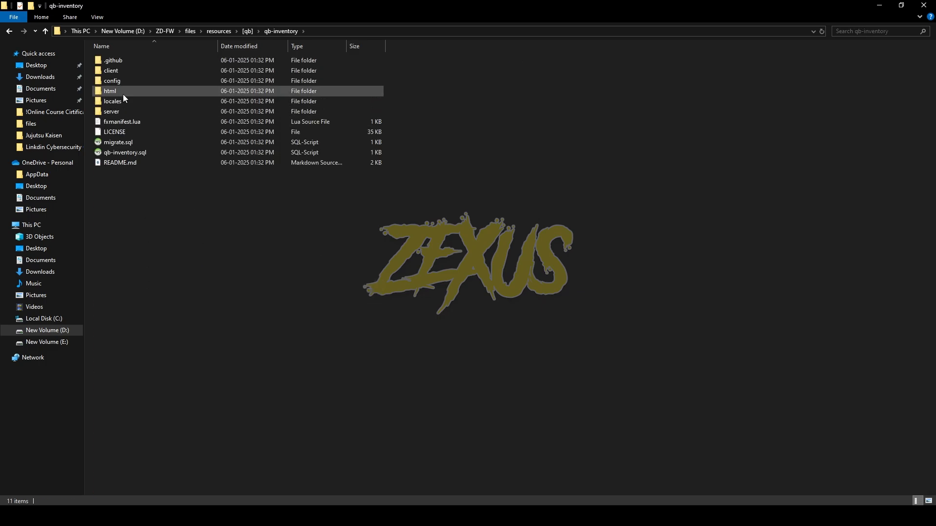
{"action": "double_click", "coordinate": [110, 90]}
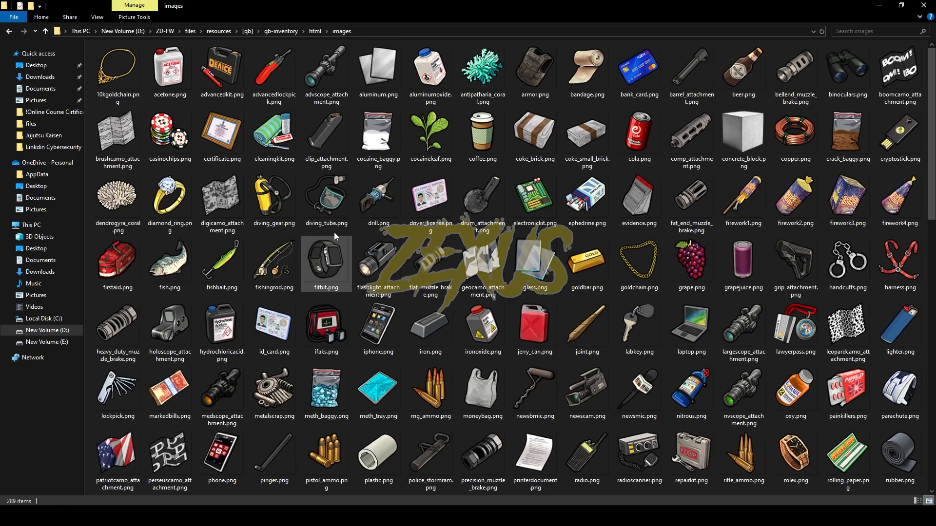
{"action": "left_click", "coordinate": [274, 134]}
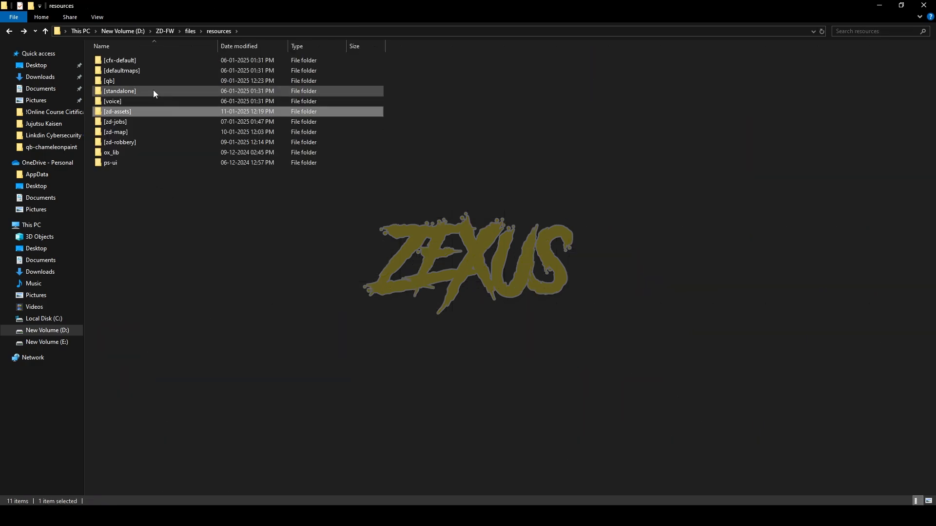
Step: Browse to [standalone] > interact-sound sounds folder holding spraypaint.ogg
{"action": "double_click", "coordinate": [119, 91]}
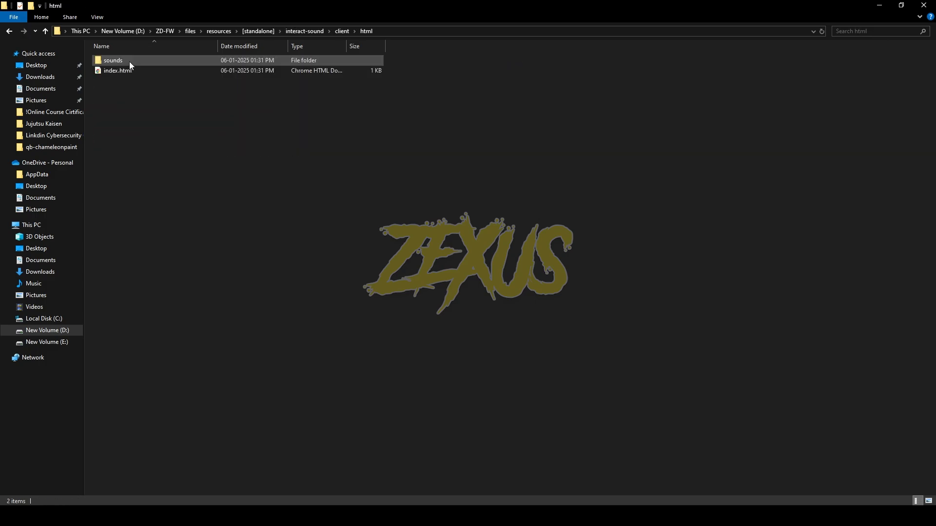
{"action": "double_click", "coordinate": [113, 60]}
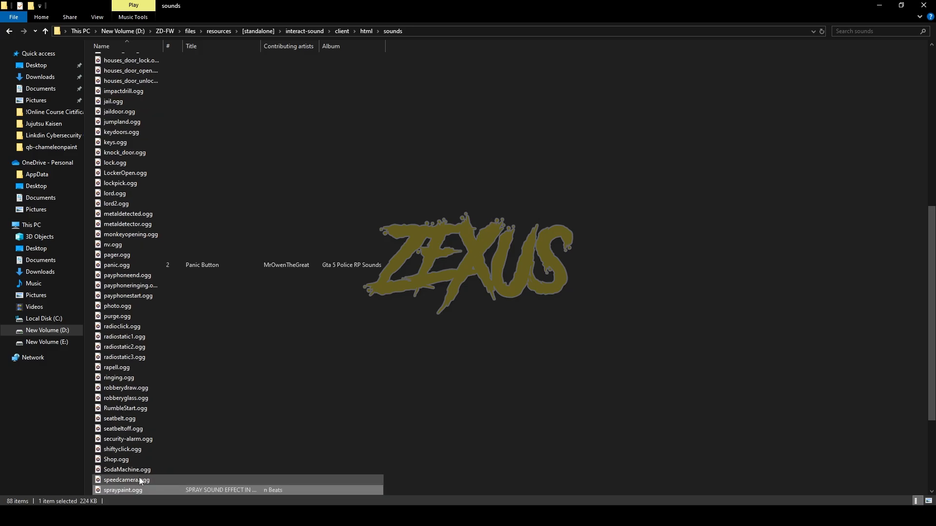
{"action": "left_click", "coordinate": [218, 31]}
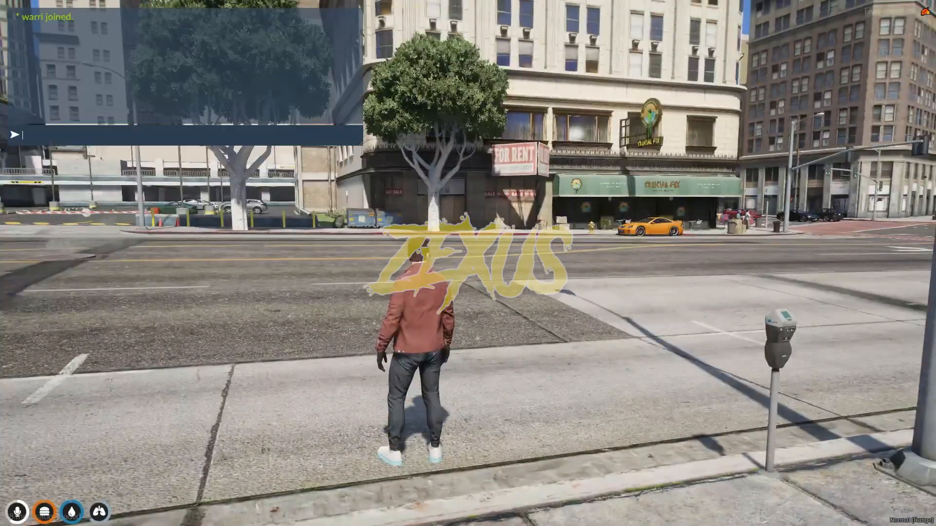
Step: Spawn a t20 car and run /giveitem 1 chameleonpaint_190 1 in chat
{"action": "type", "text": "/car t20"}
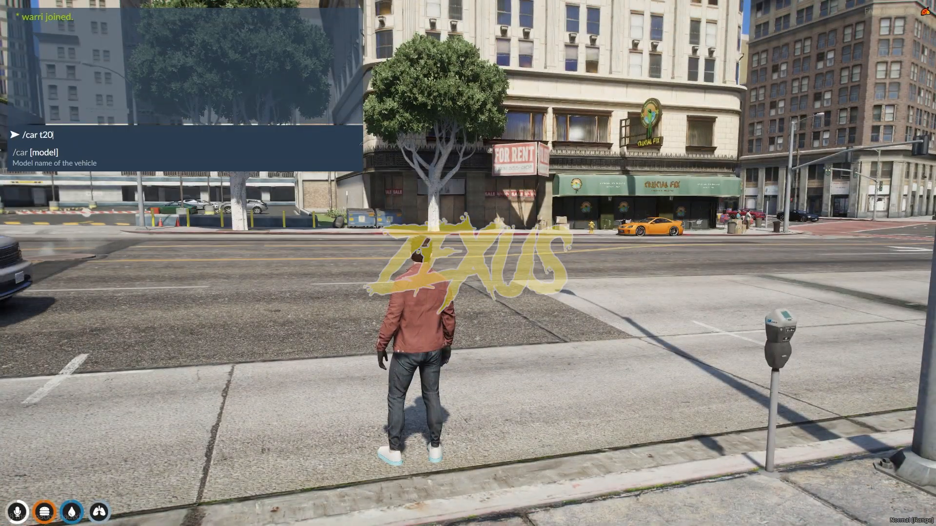
{"action": "type", "text": "/giveitem 1 chameleonpaint_19"}
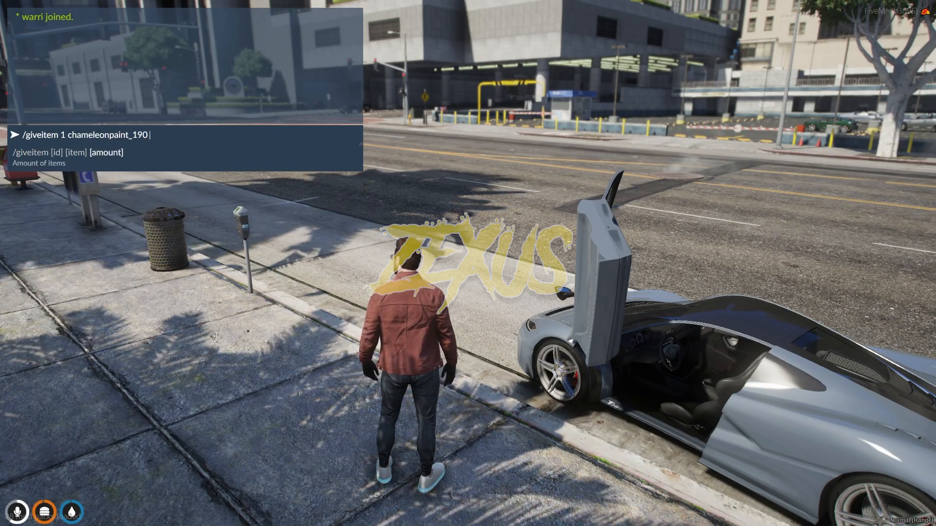
{"action": "key", "text": "Return"}
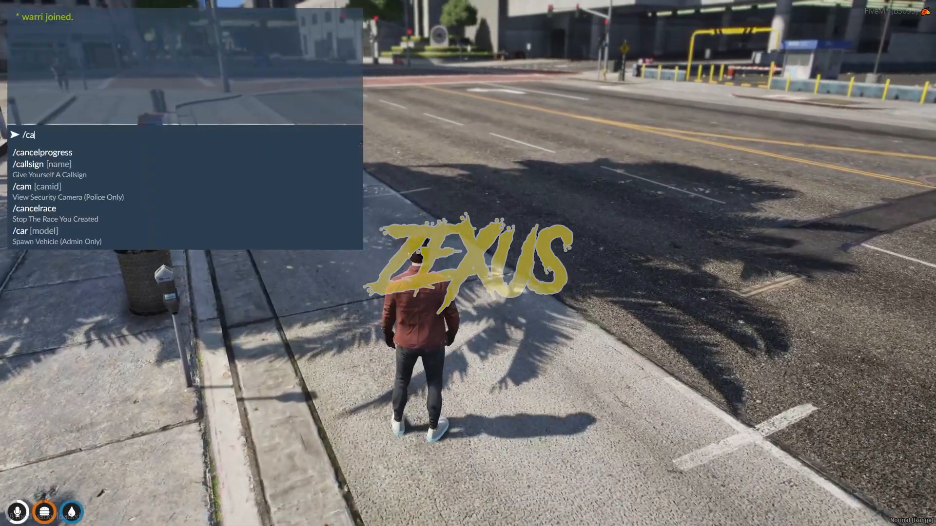
{"action": "type", "text": "/giveitem 1 chameleonpaint_190 1"}
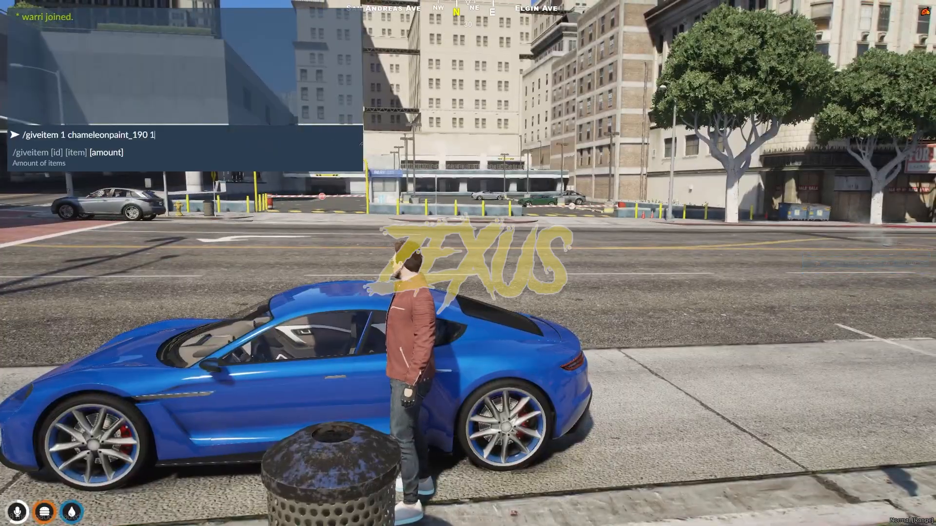